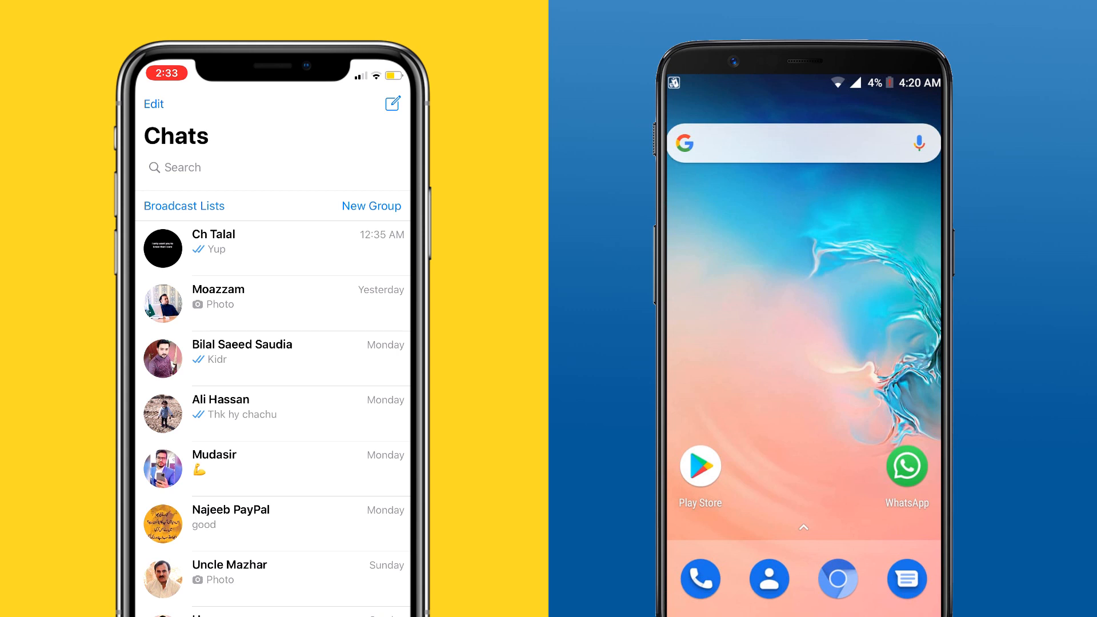
- Scroll down the MobileTrans page and download the Windows version
scroll(down, 3)
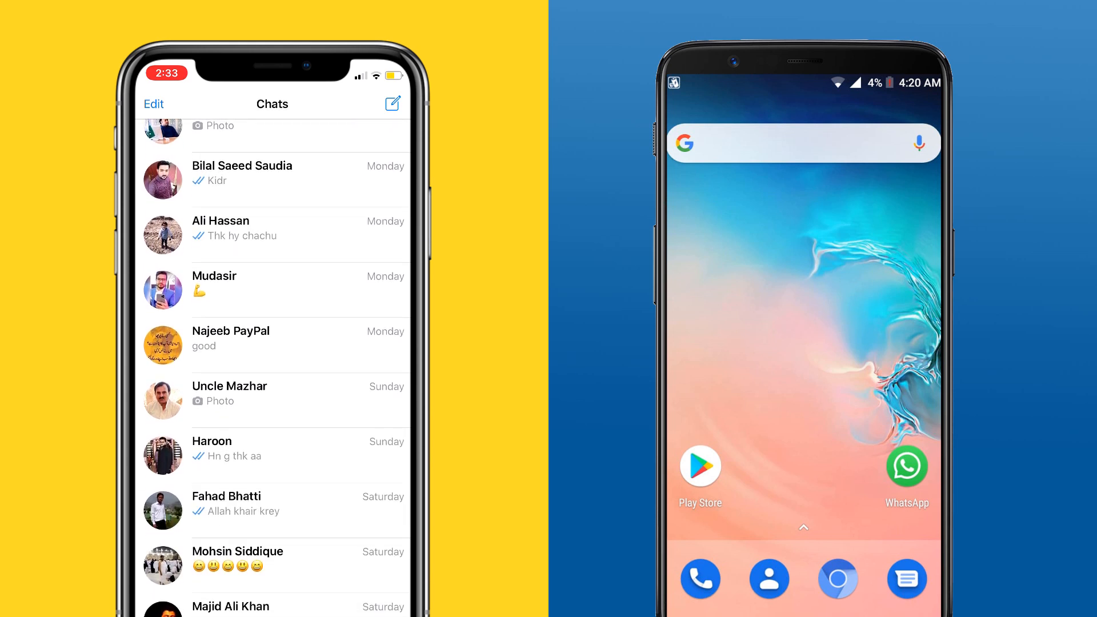
scroll(down, 3)
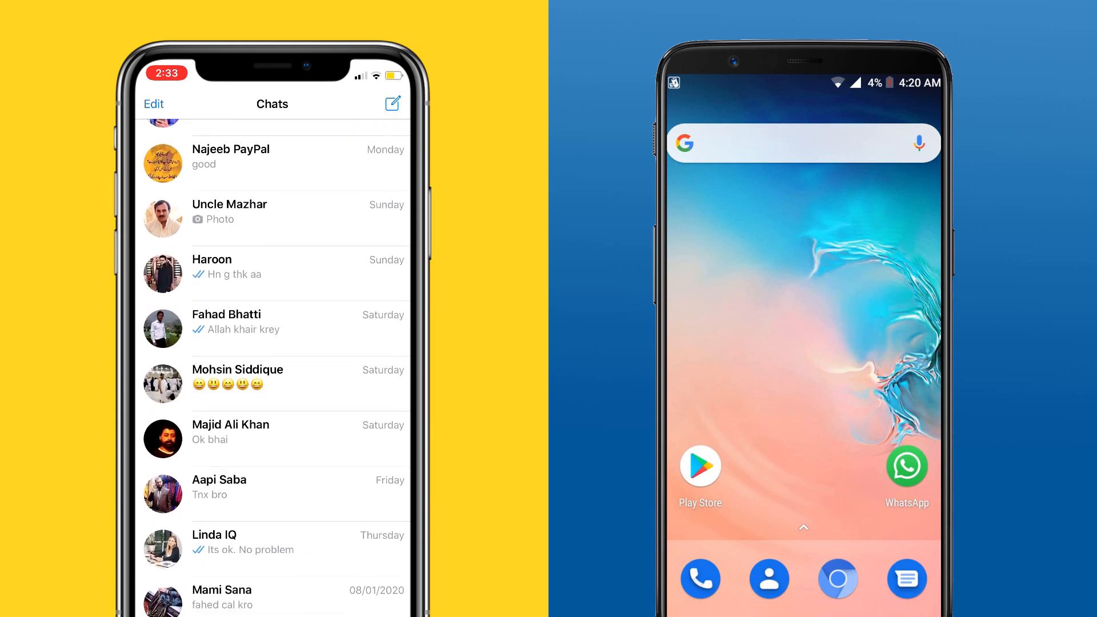
scroll(down, 3)
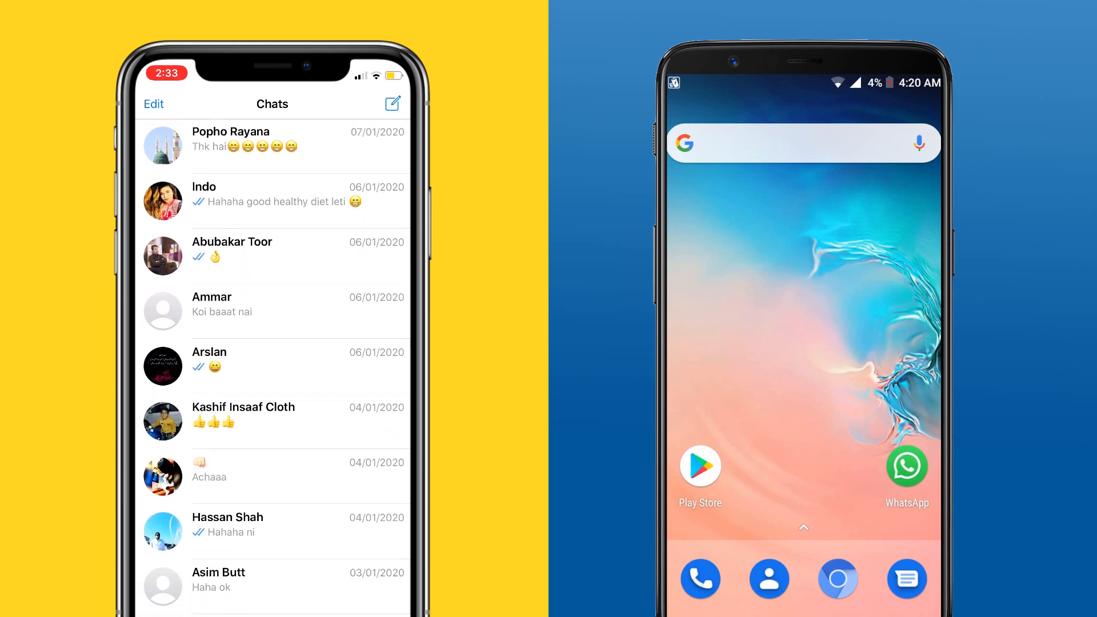
scroll(down, 3)
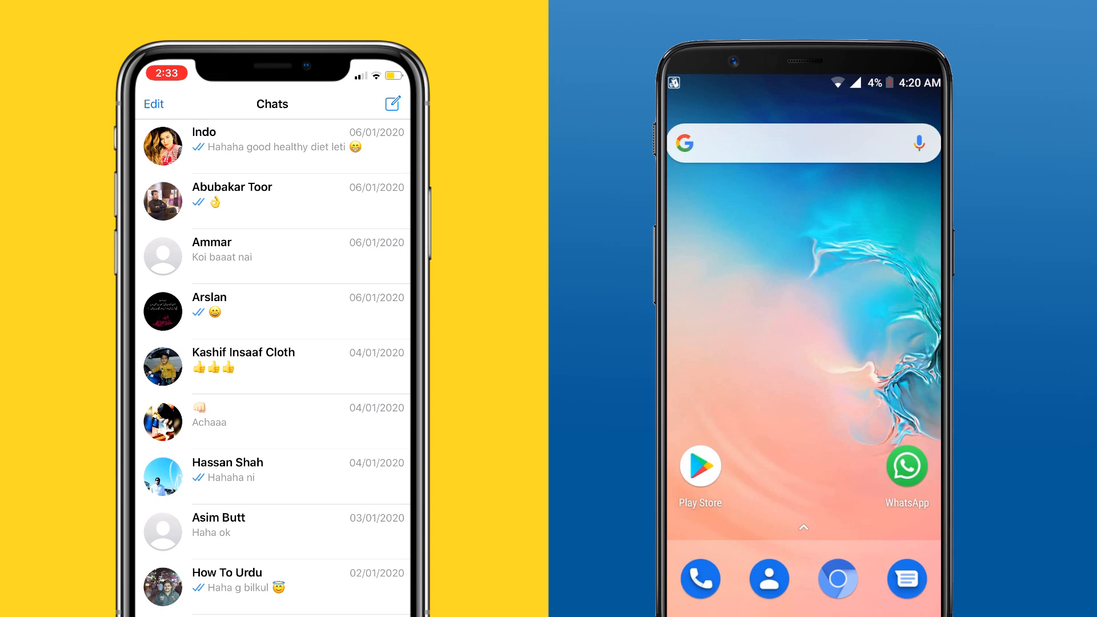
scroll(down, 3)
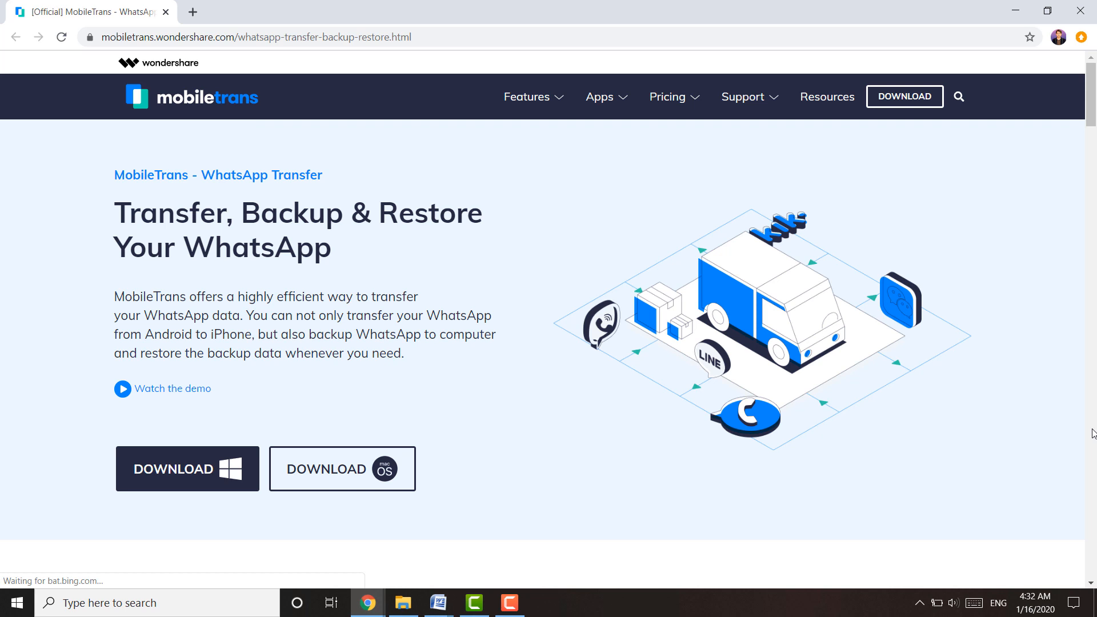
mouse_move(1073, 446)
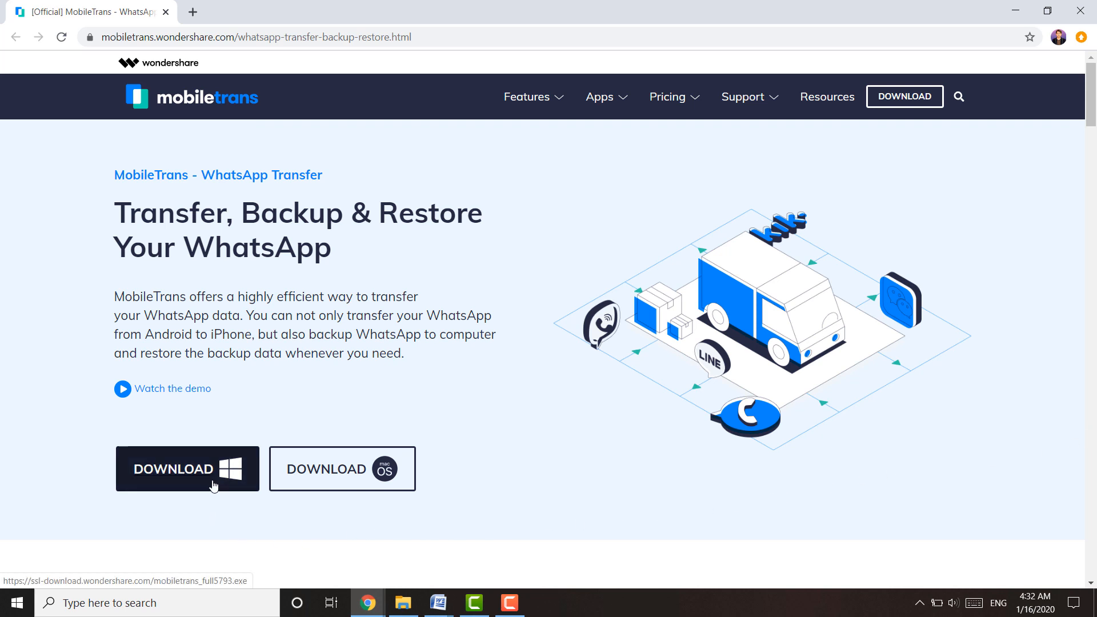
click(187, 469)
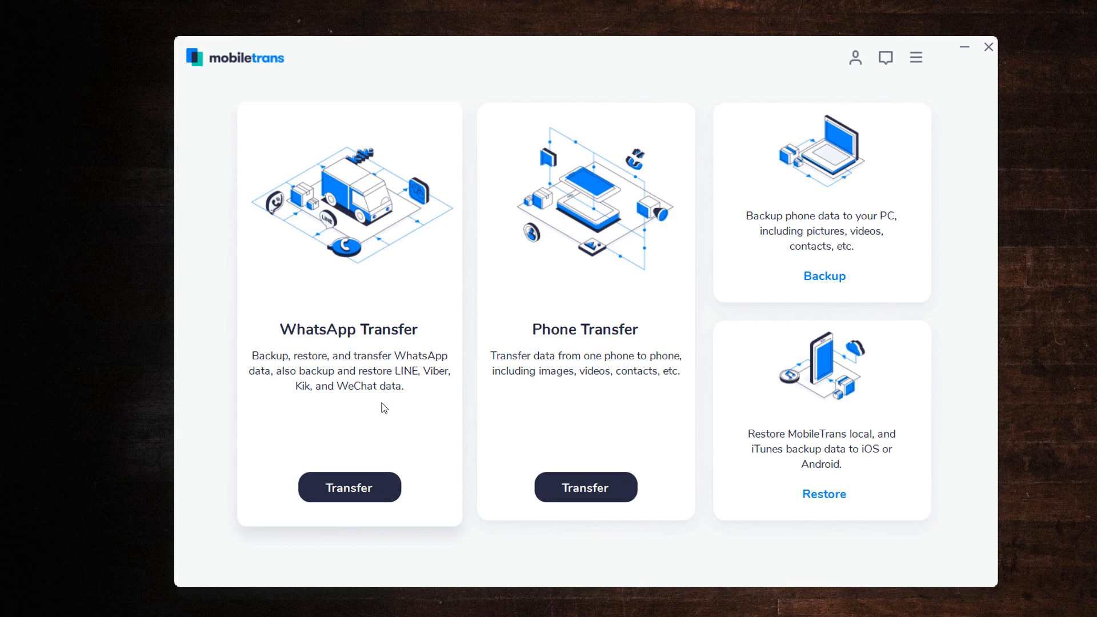
- Open WhatsApp Transfer, view the Viber, Kik and WeChat options, then return to WhatsApp
click(350, 487)
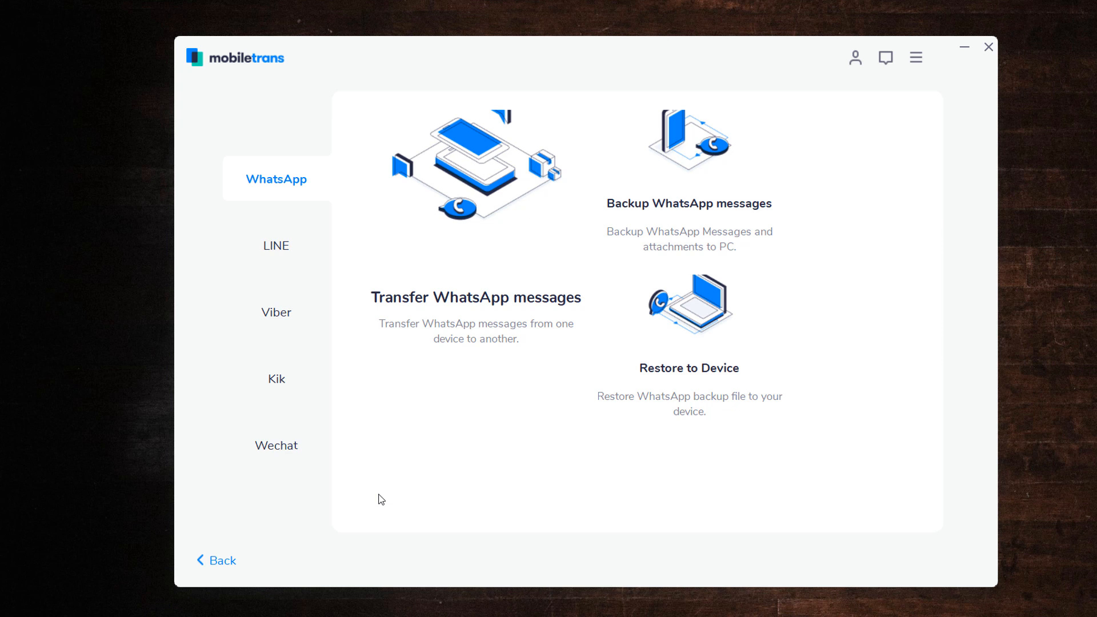
mouse_move(276, 245)
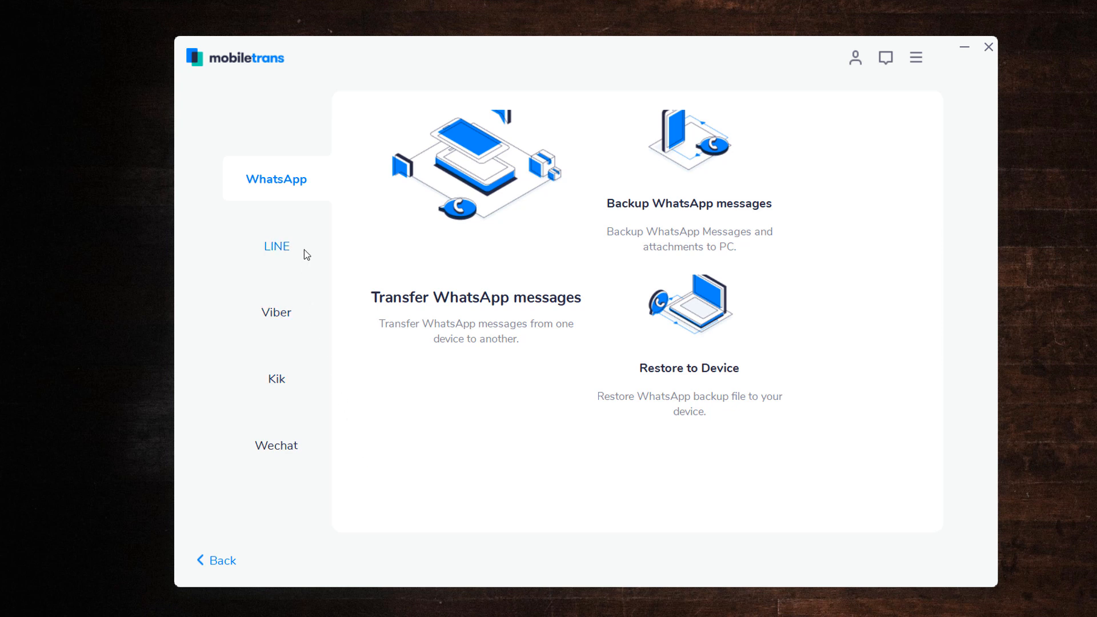
click(275, 312)
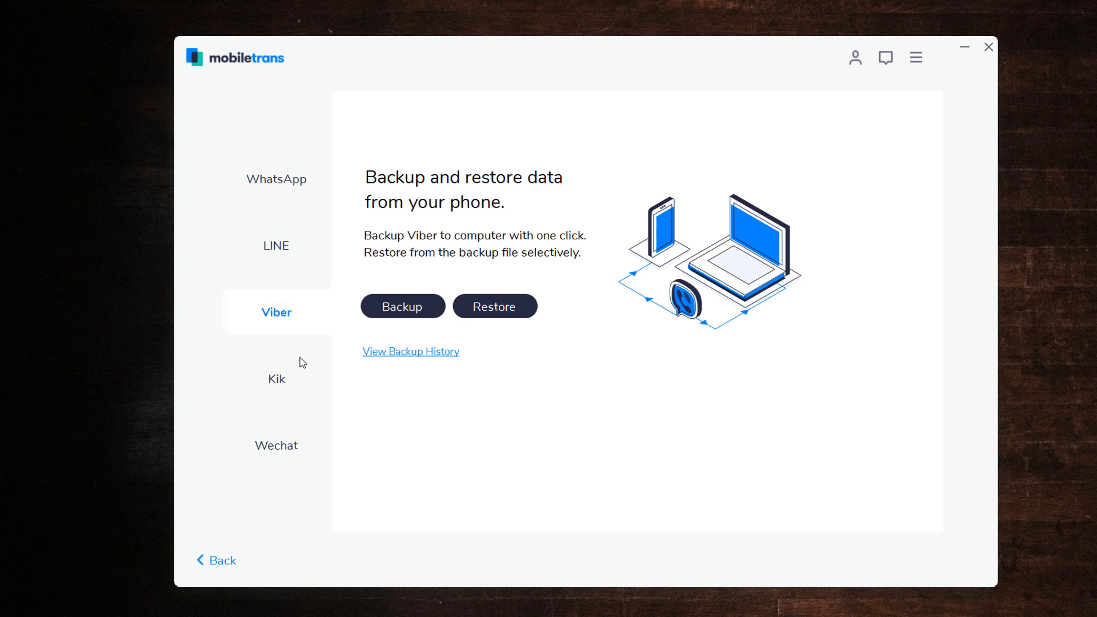
click(275, 380)
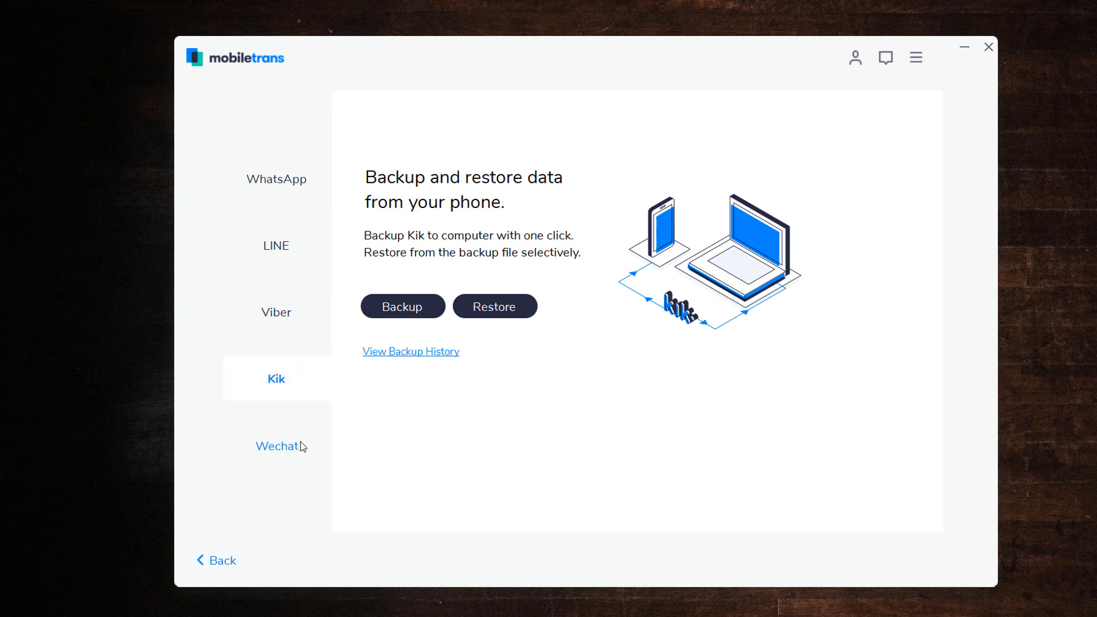
click(275, 445)
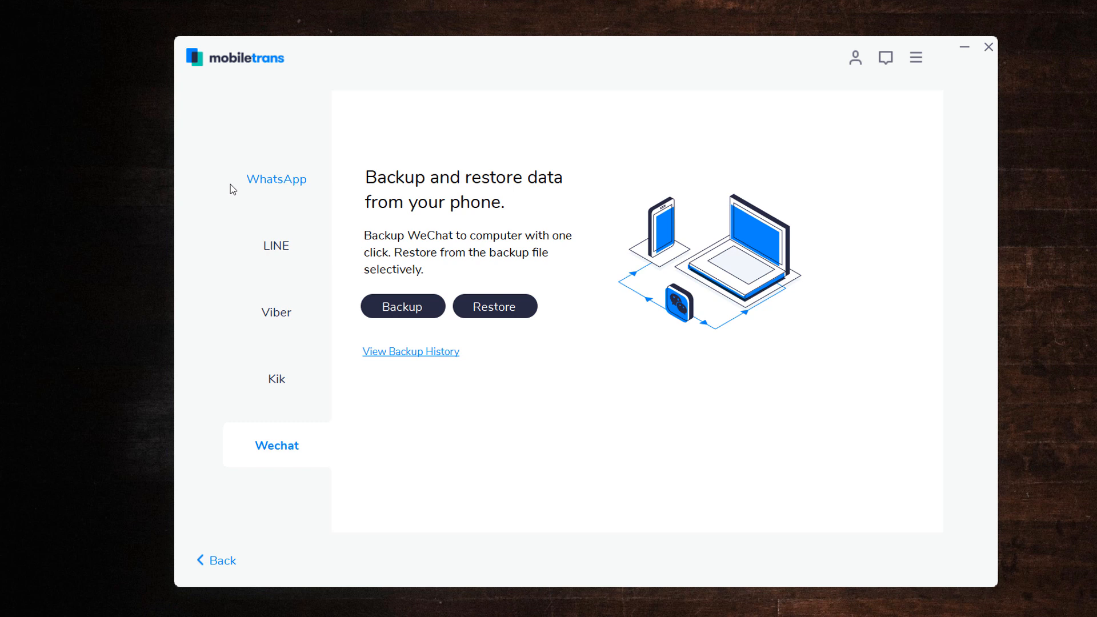
click(275, 178)
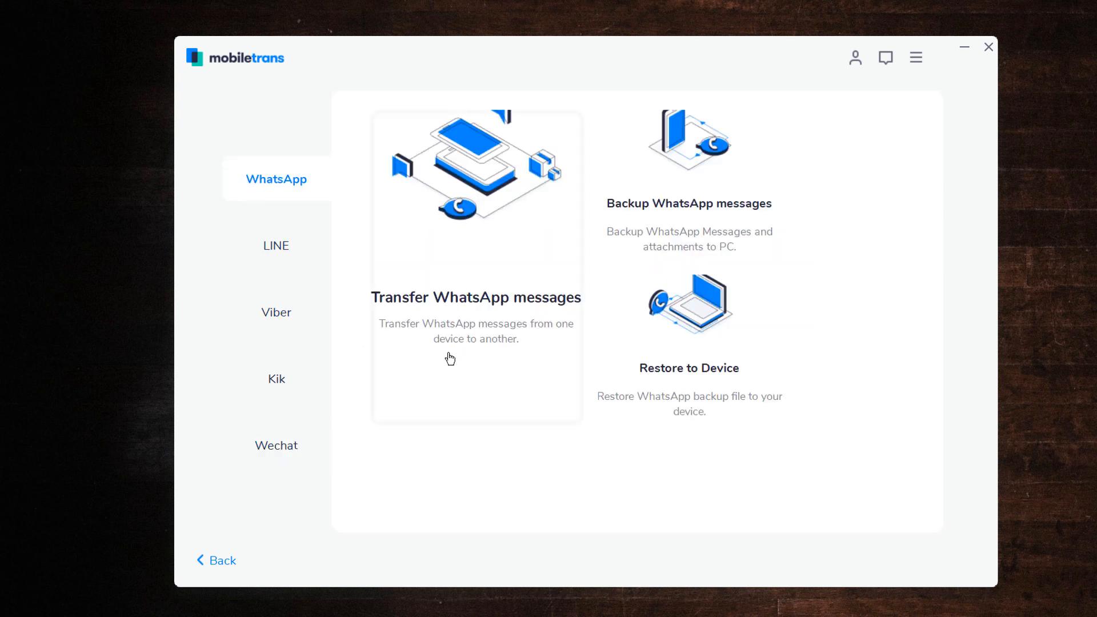
mouse_move(467, 363)
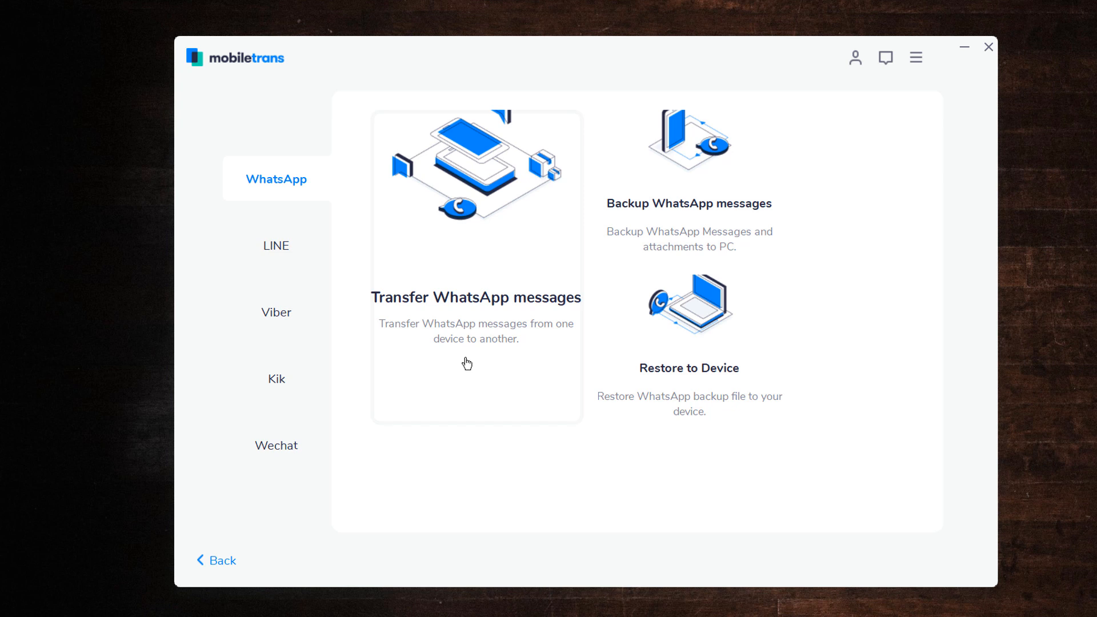
mouse_move(629, 254)
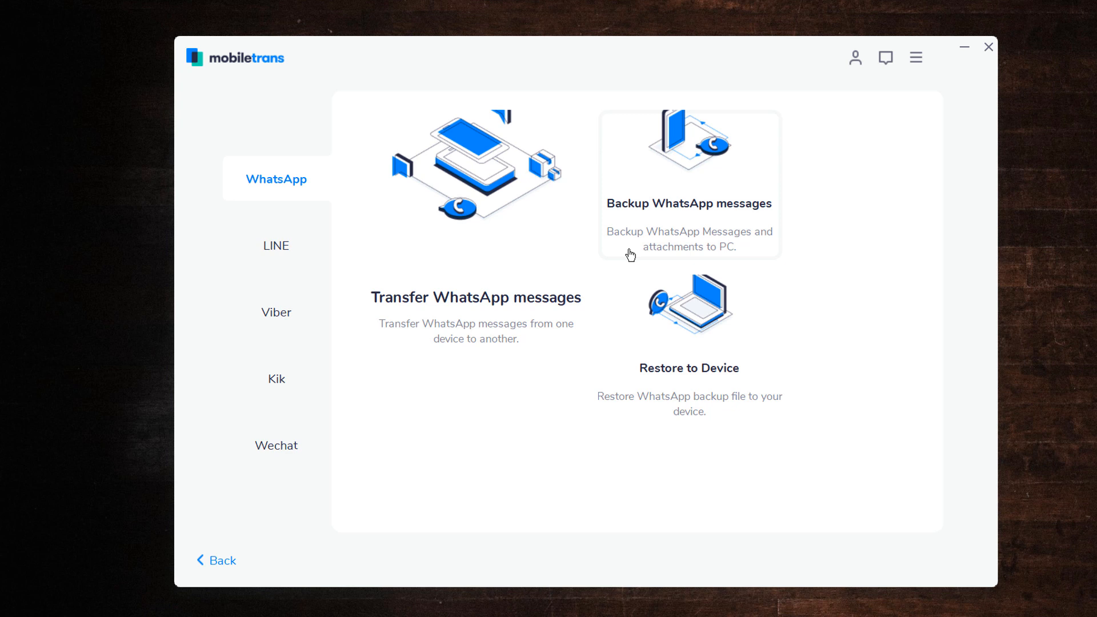
mouse_move(634, 329)
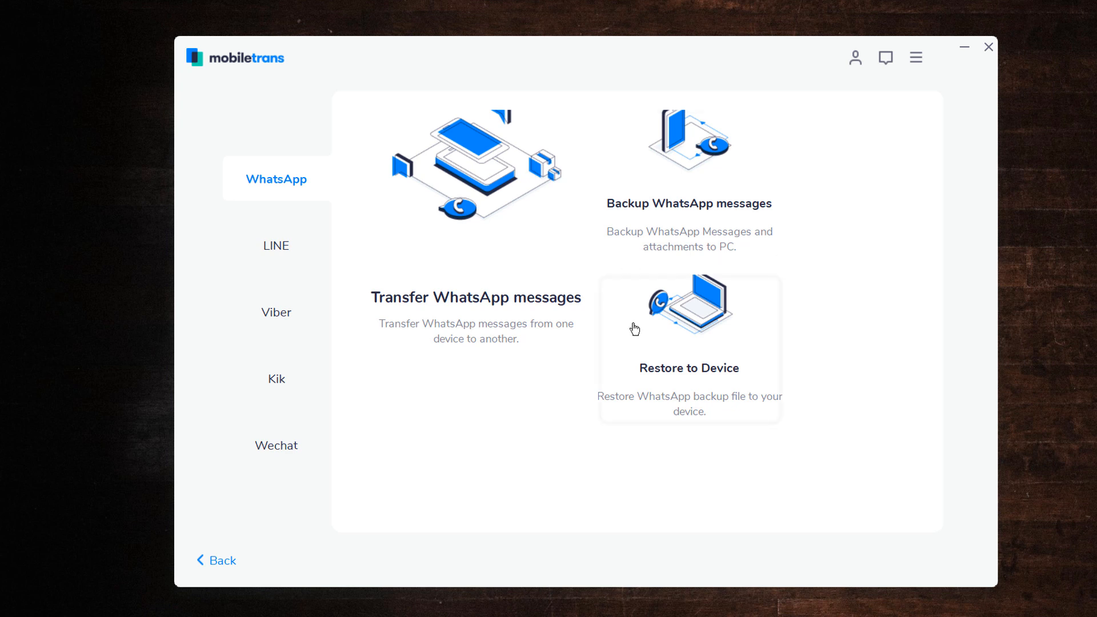
mouse_move(532, 268)
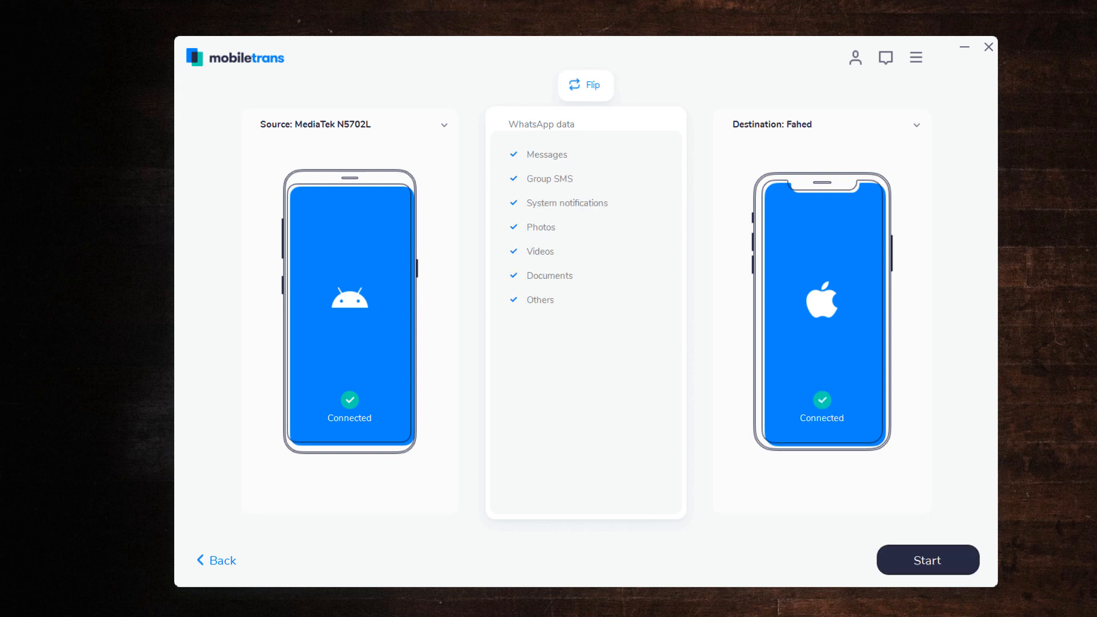
mouse_move(336, 144)
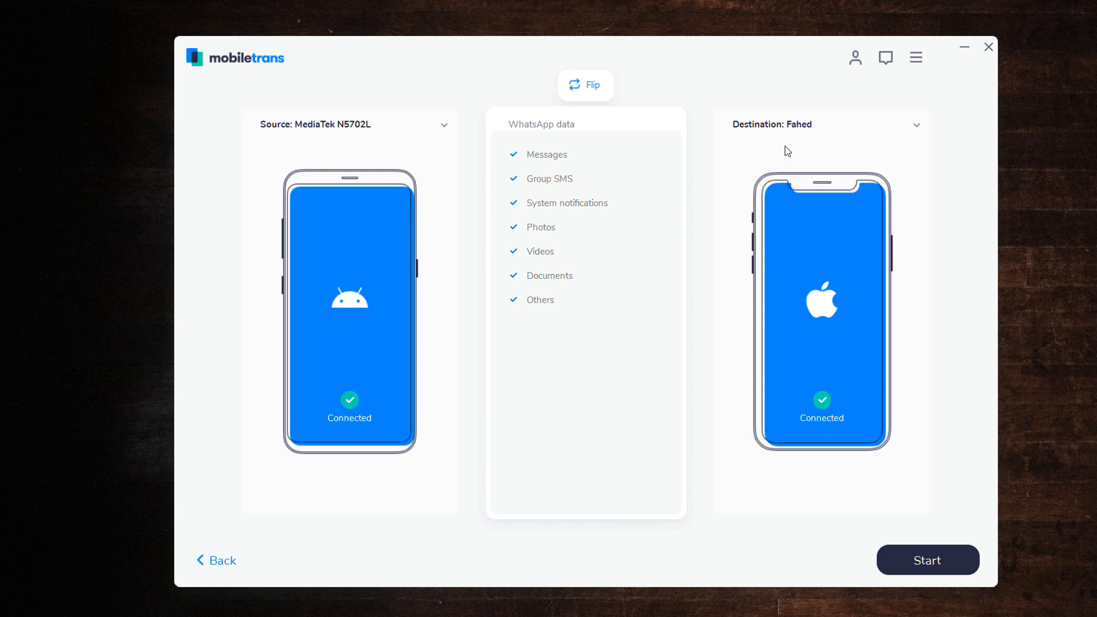
mouse_move(586, 85)
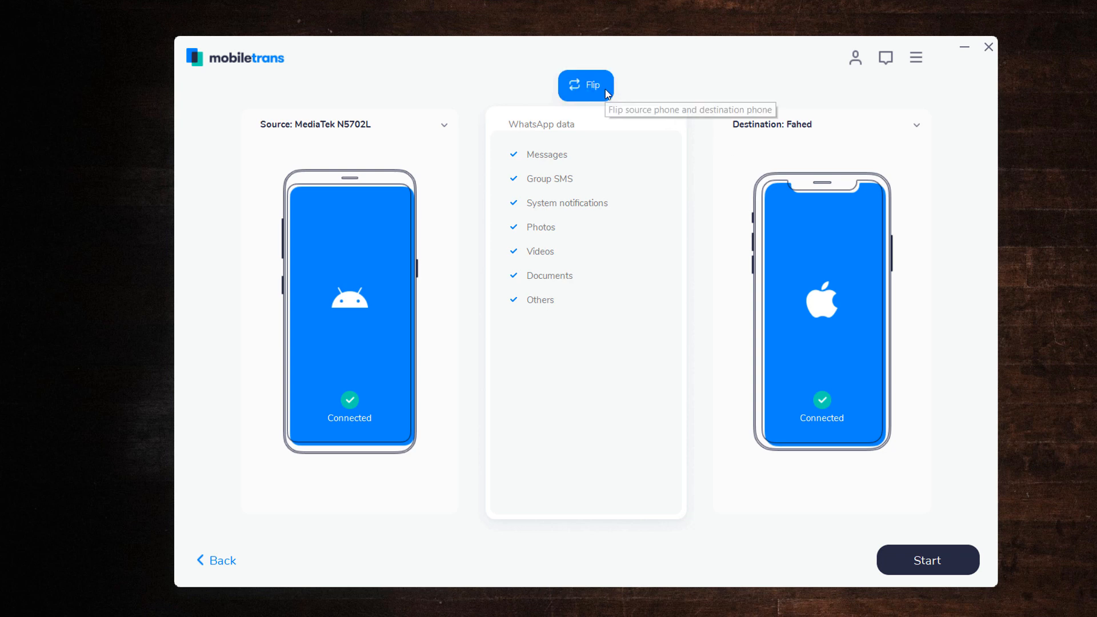
- Swap devices so the iPhone sends to the MediaTek N5702L, start, and accept overwriting
click(586, 84)
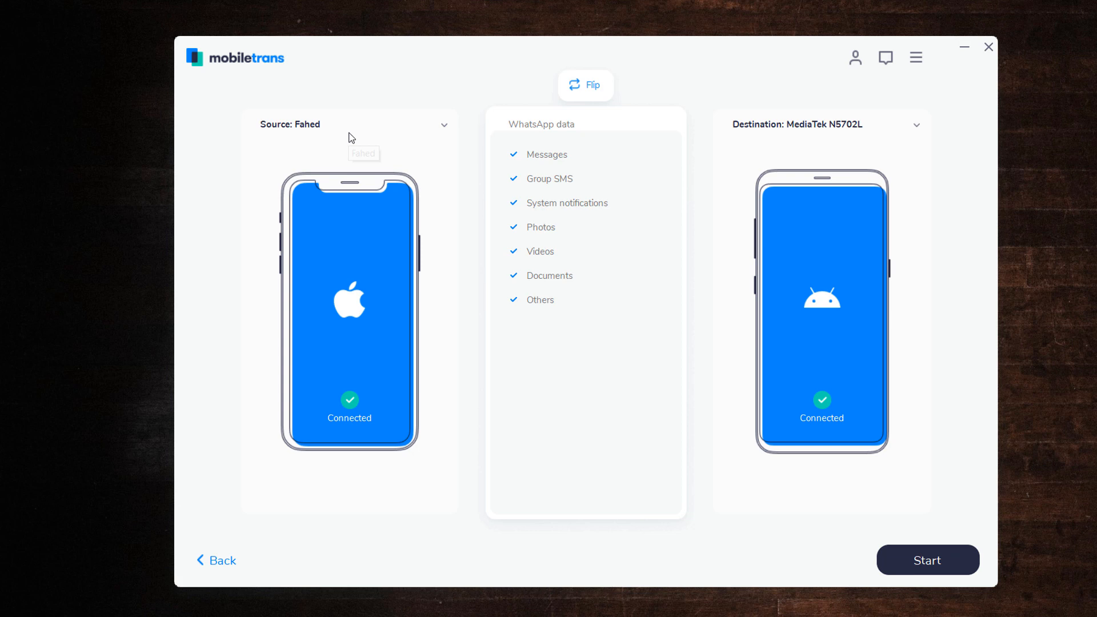
mouse_move(804, 408)
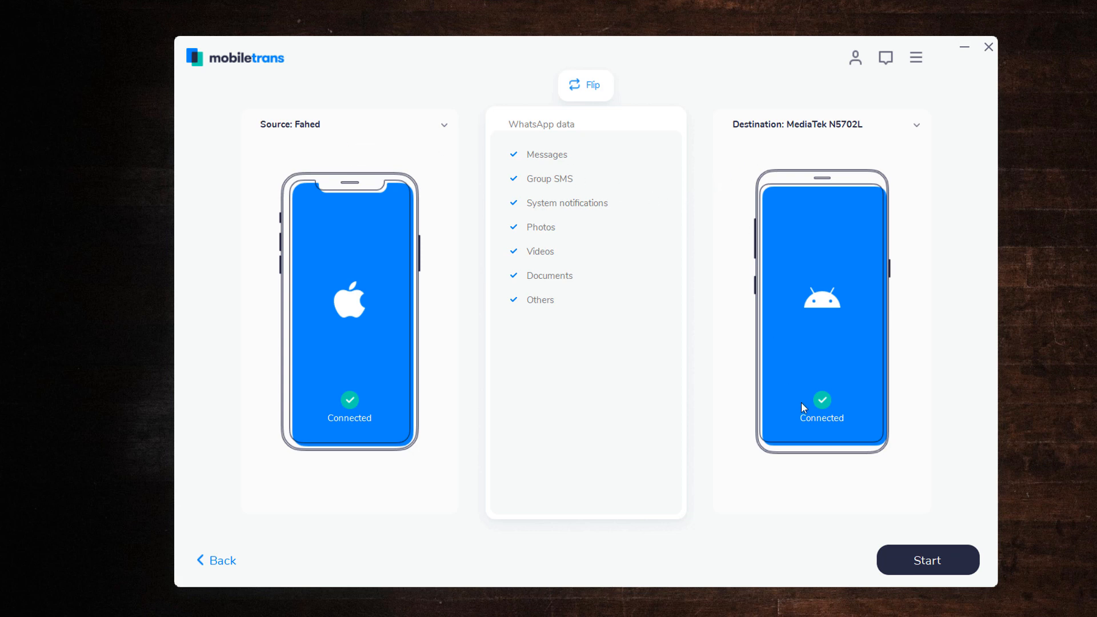
click(927, 560)
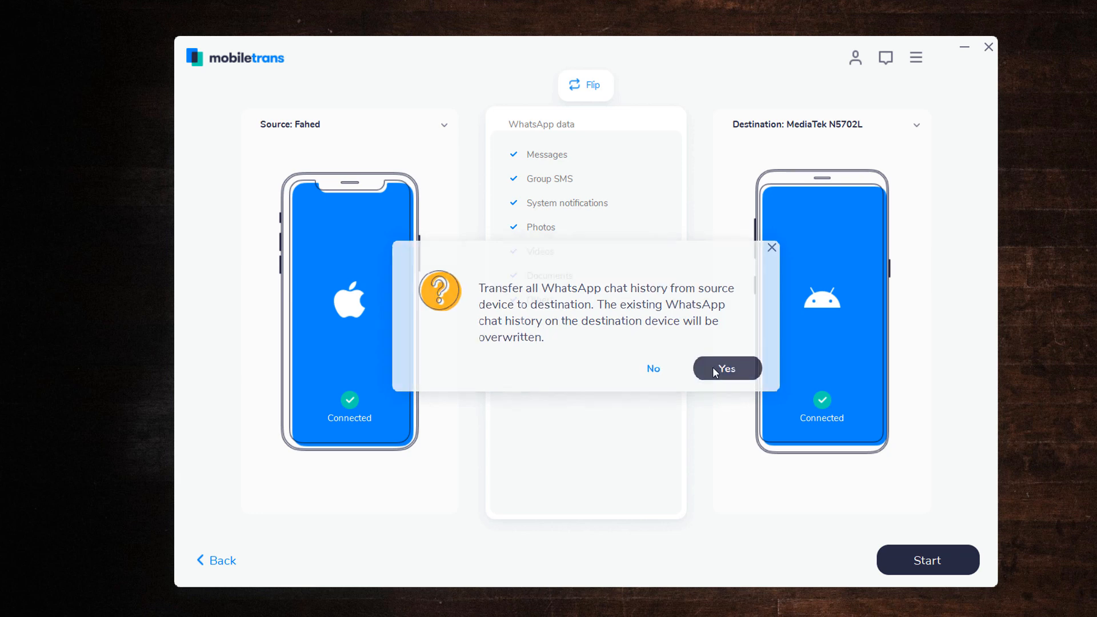
click(726, 369)
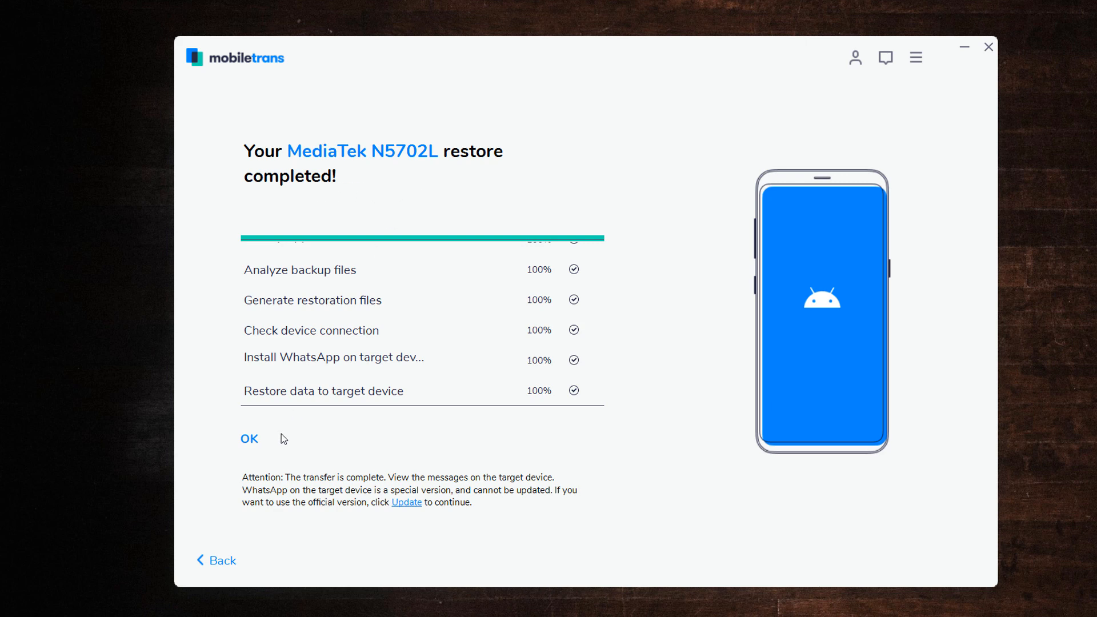
- Dismiss the summary of the completed WhatsApp restore to the MediaTek N5702L
click(249, 439)
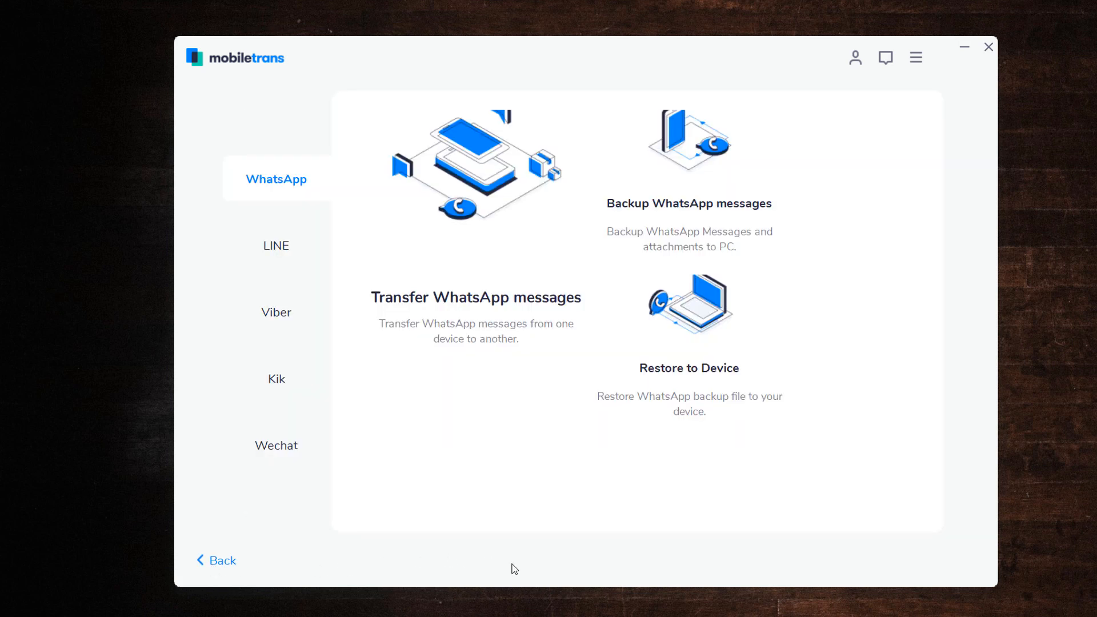
mouse_move(642, 261)
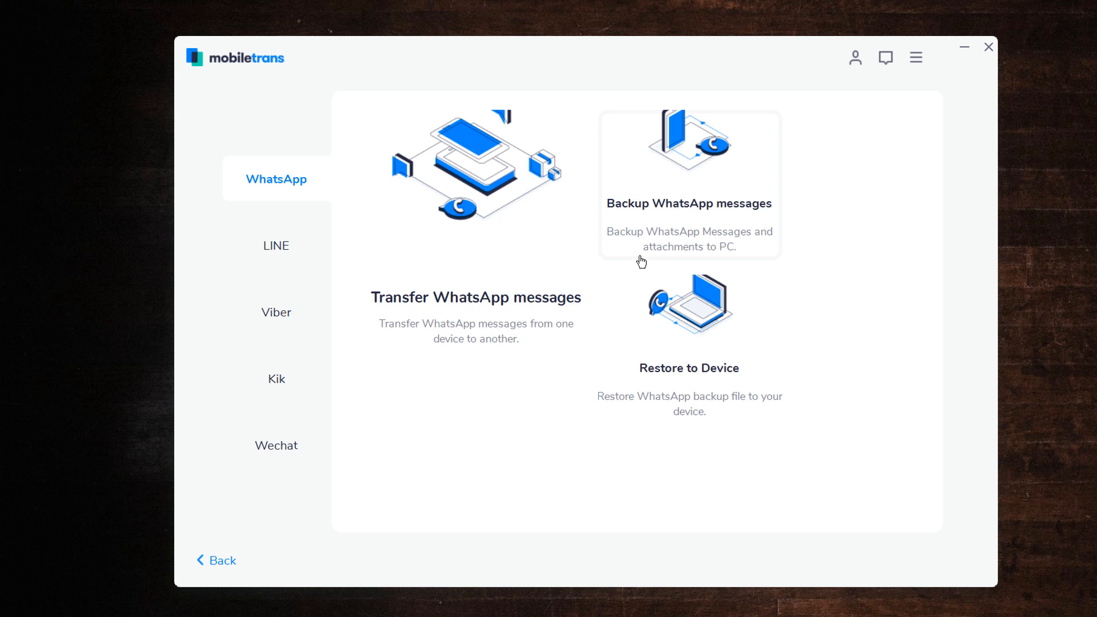
- Start backing up the MediaTek N5702L's WhatsApp messages to the computer
click(688, 202)
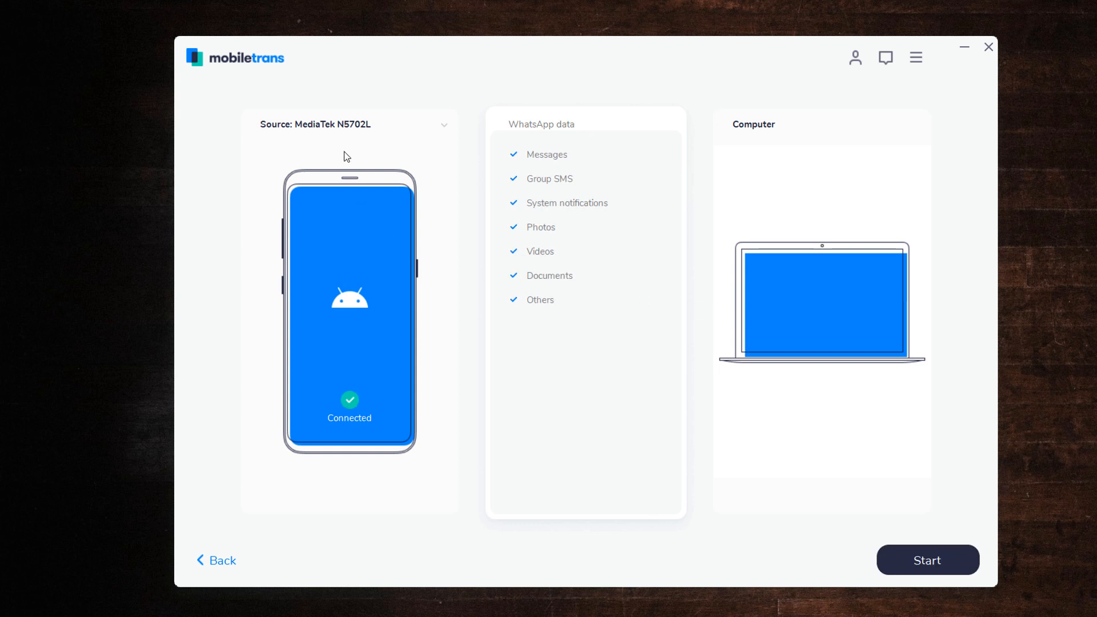
mouse_move(785, 150)
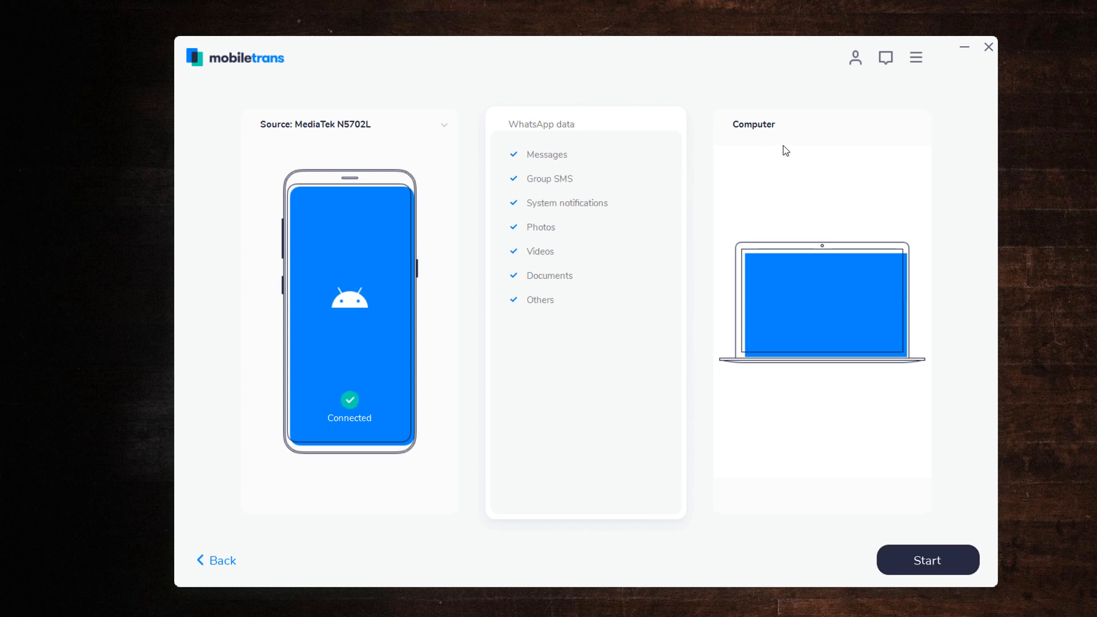
mouse_move(908, 563)
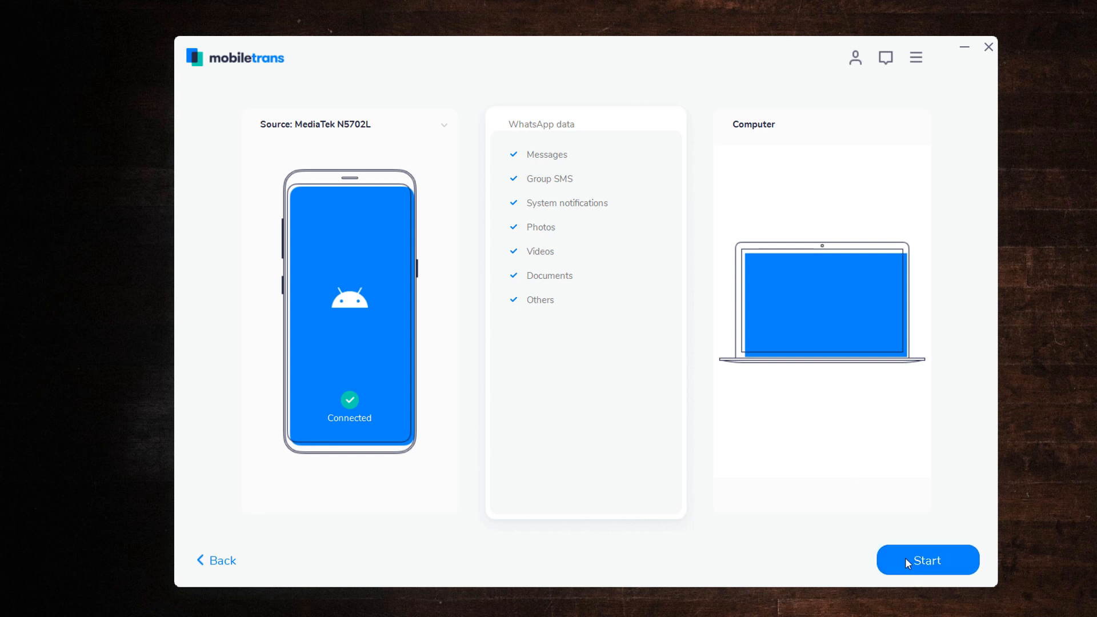
click(927, 560)
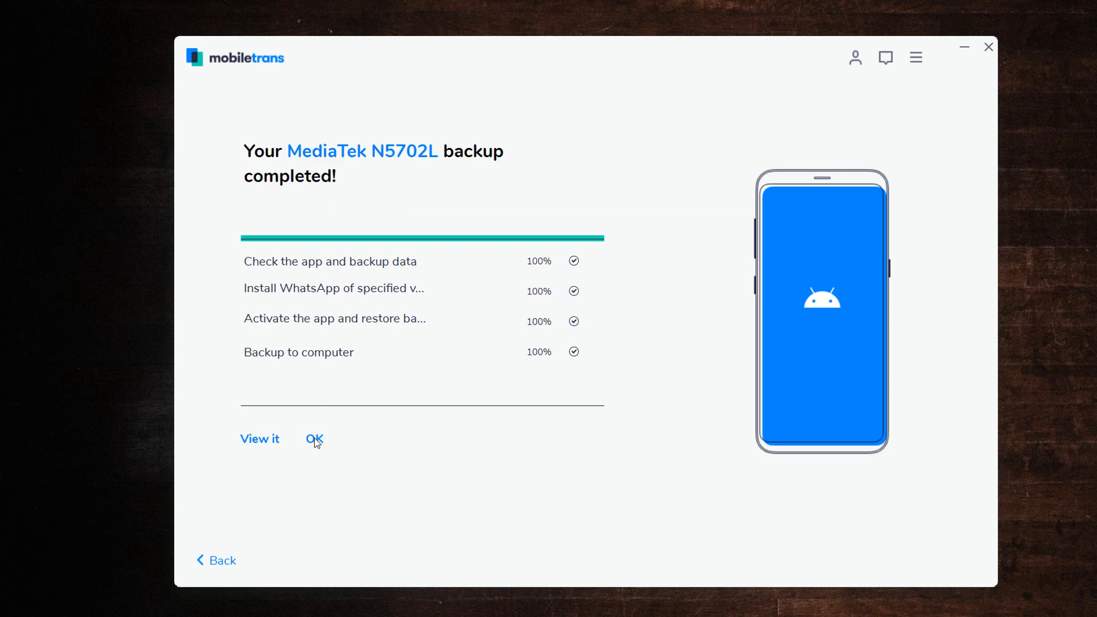
- Restore the 2020-01-15 MediaTek N5702L WhatsApp backup onto the iPhone 'Fahed'
click(315, 440)
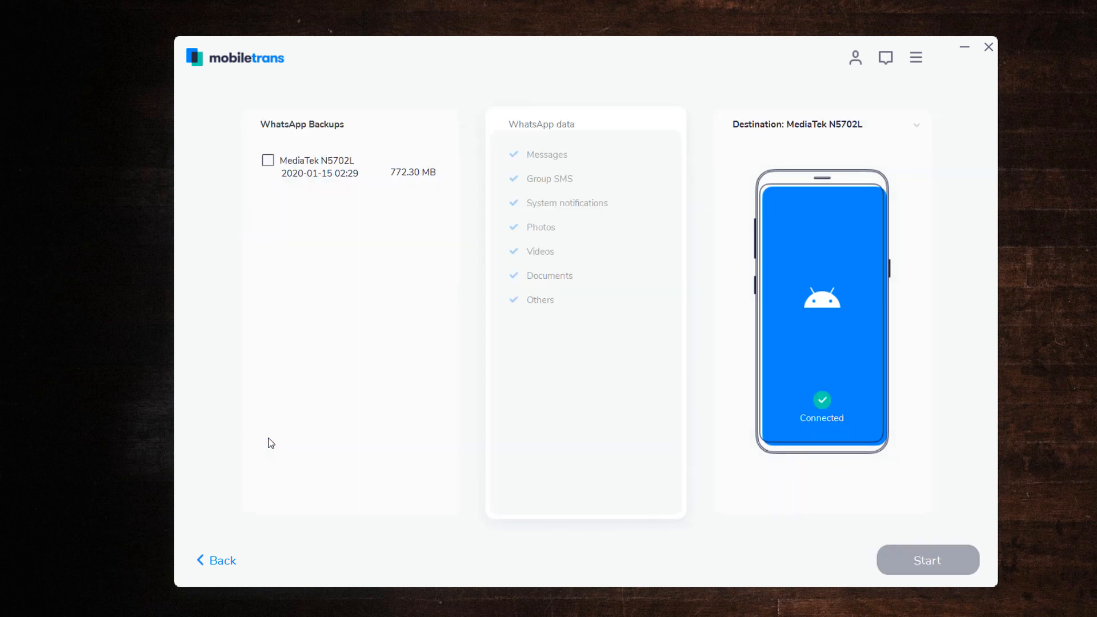
mouse_move(363, 203)
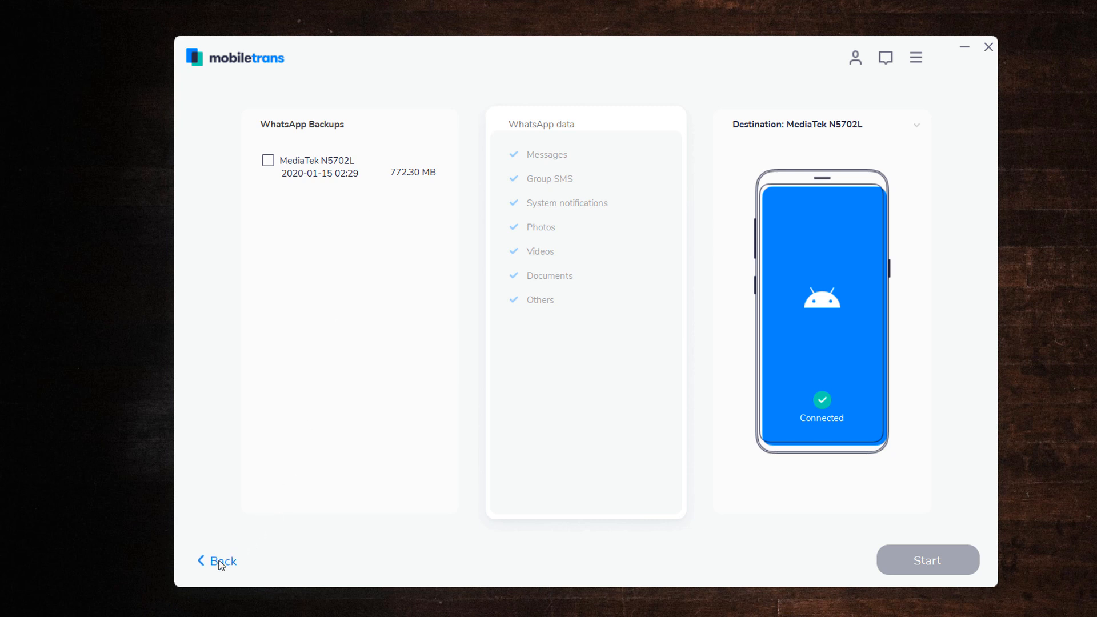
click(221, 561)
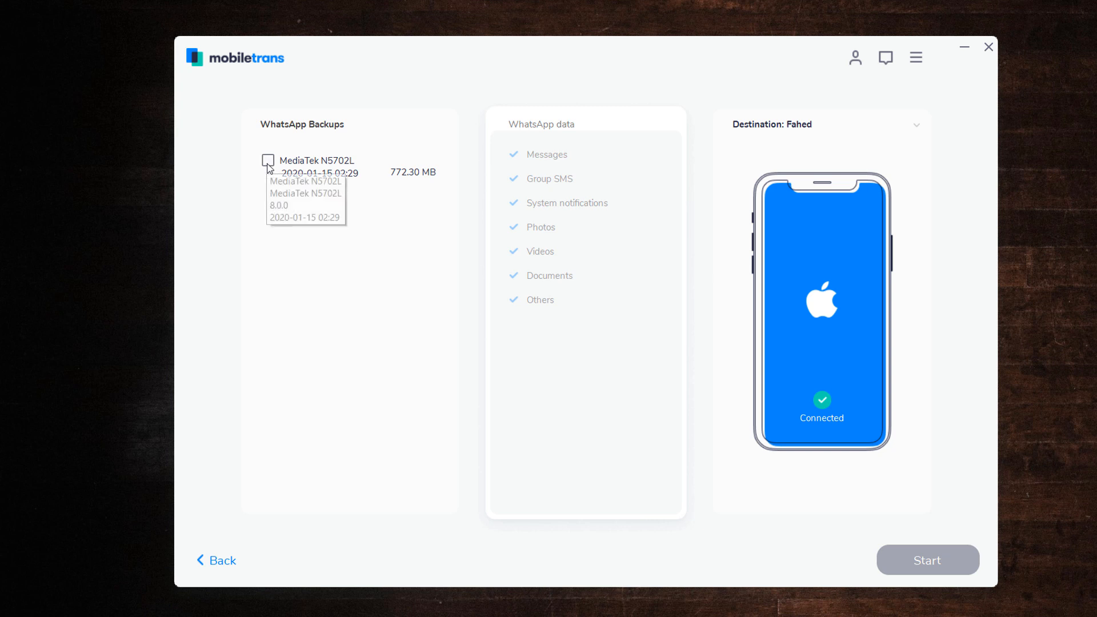
click(268, 159)
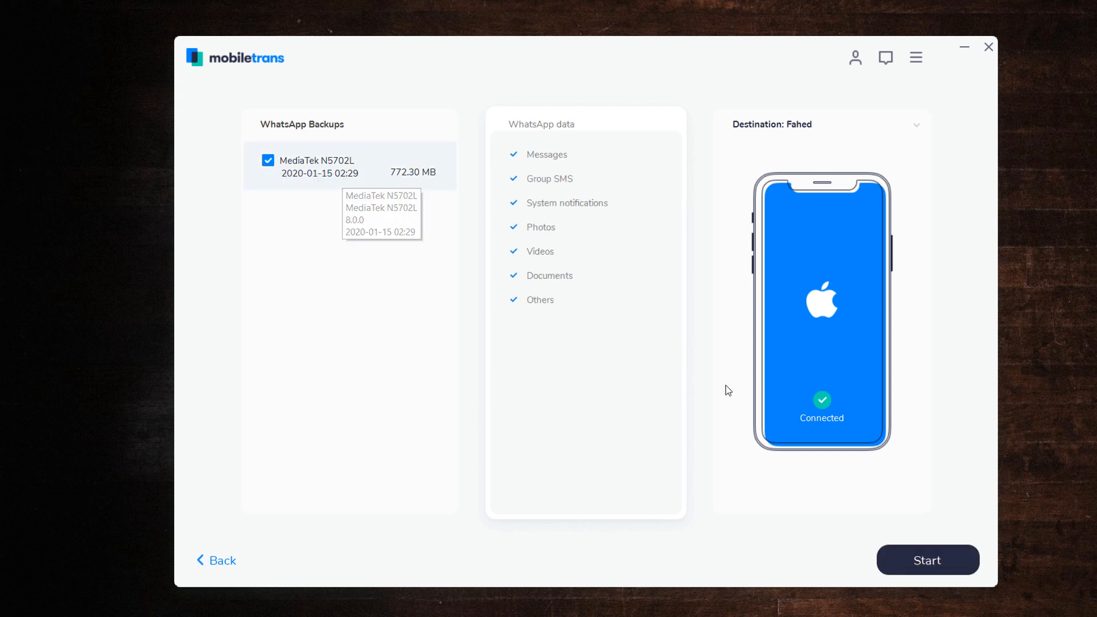
click(927, 560)
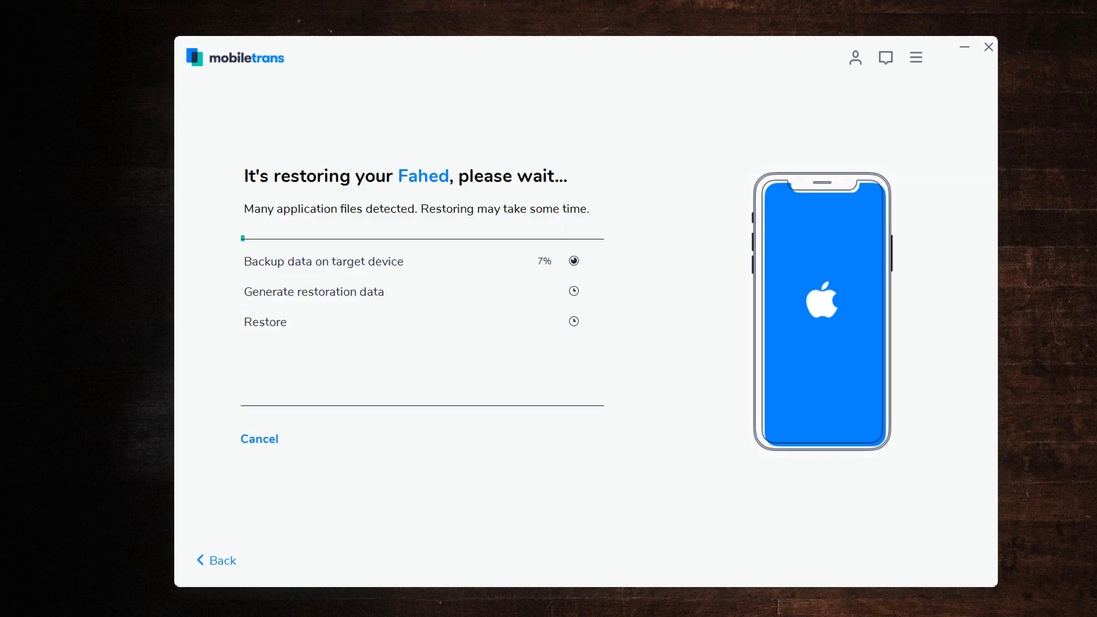